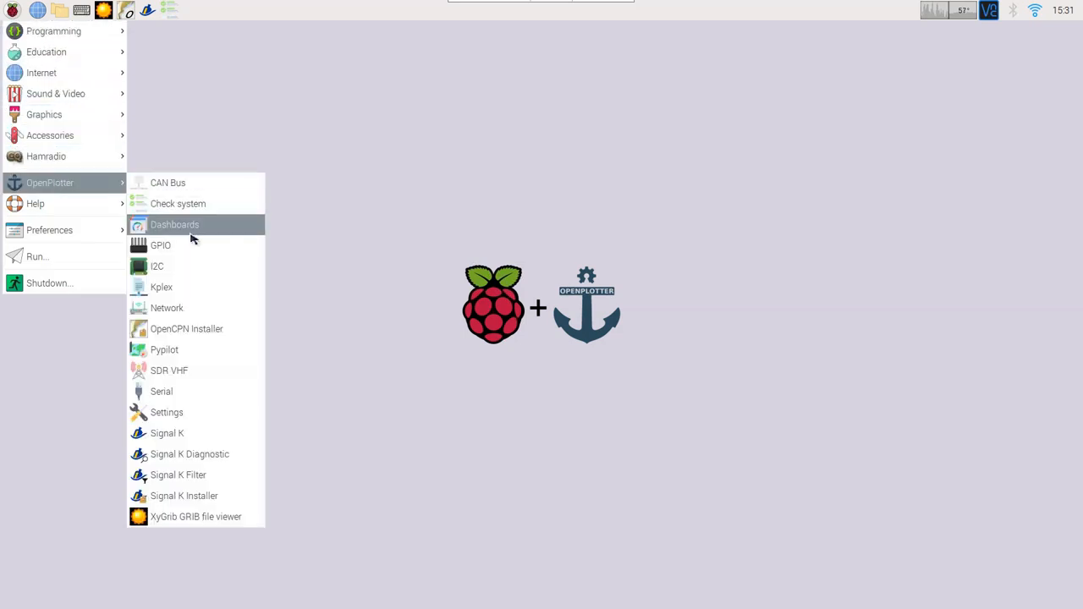
Step: Launch the OpenPlotter GPIO tool from the Raspberry Pi OS menu
left_click(160, 245)
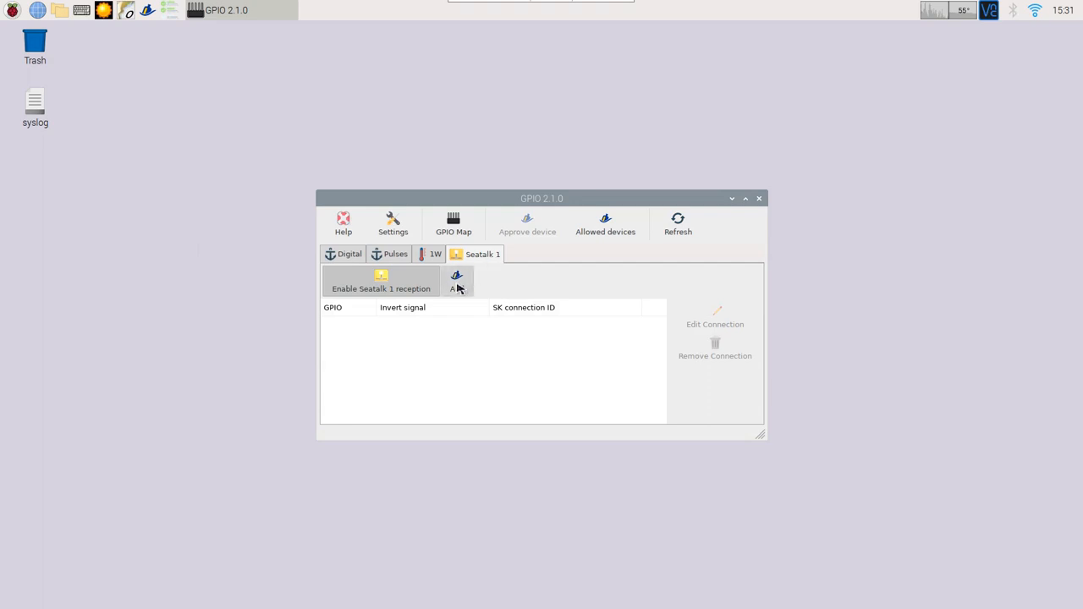
Step: Add Seatalk 1 connection 'windvane' on GPIO 4 (pin 7) with inverted signal
left_click(457, 279)
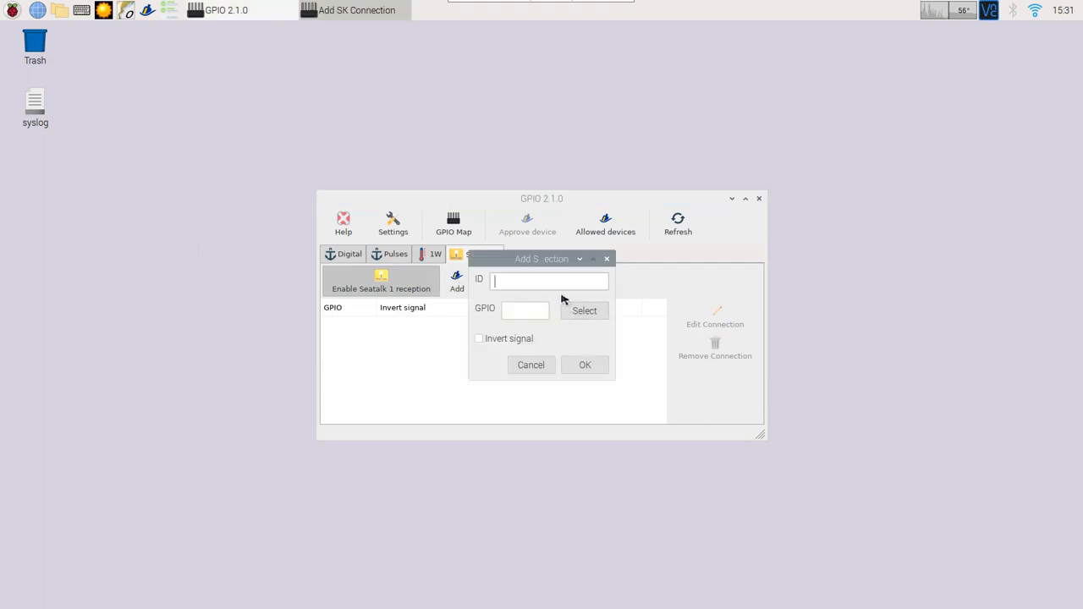
type("windvane")
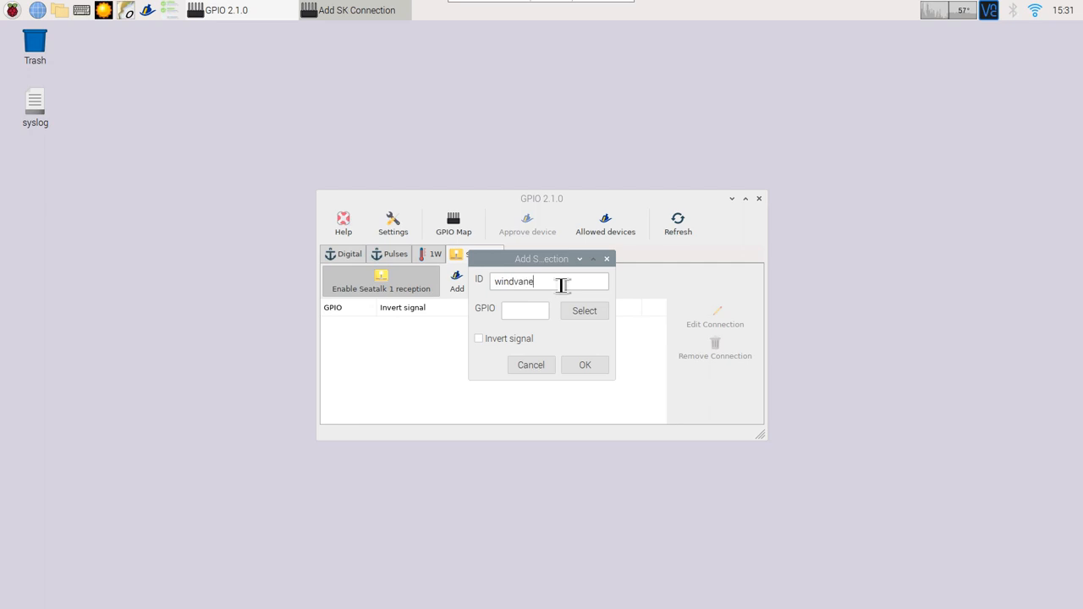
left_click(584, 311)
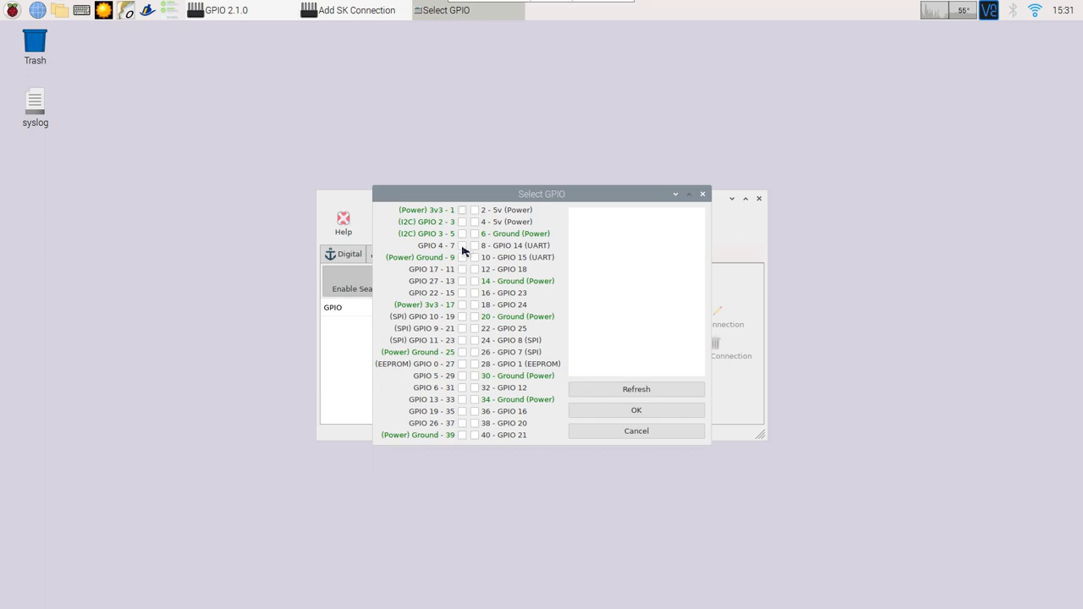
left_click(462, 245)
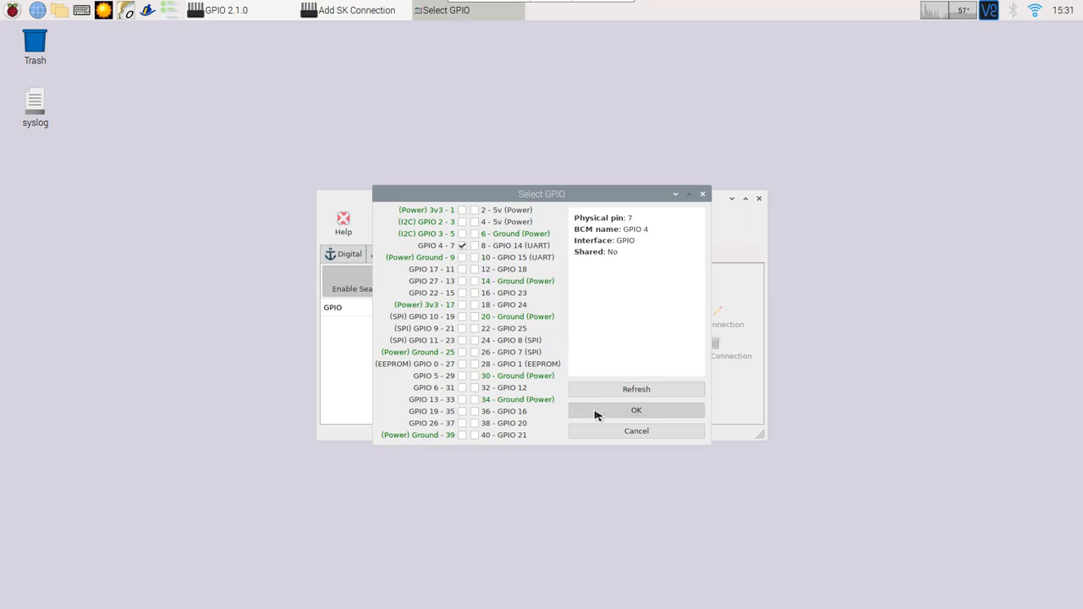
left_click(636, 410)
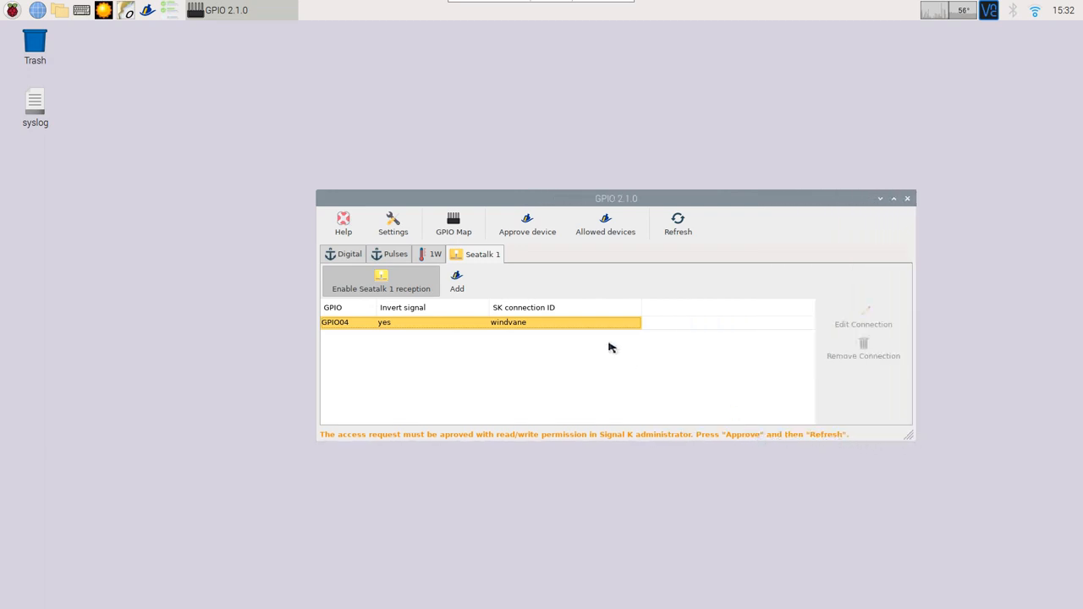
Step: Sign in to Signal K and approve the OpenPlotter GPIO request with Read/Write permission
left_click(483, 323)
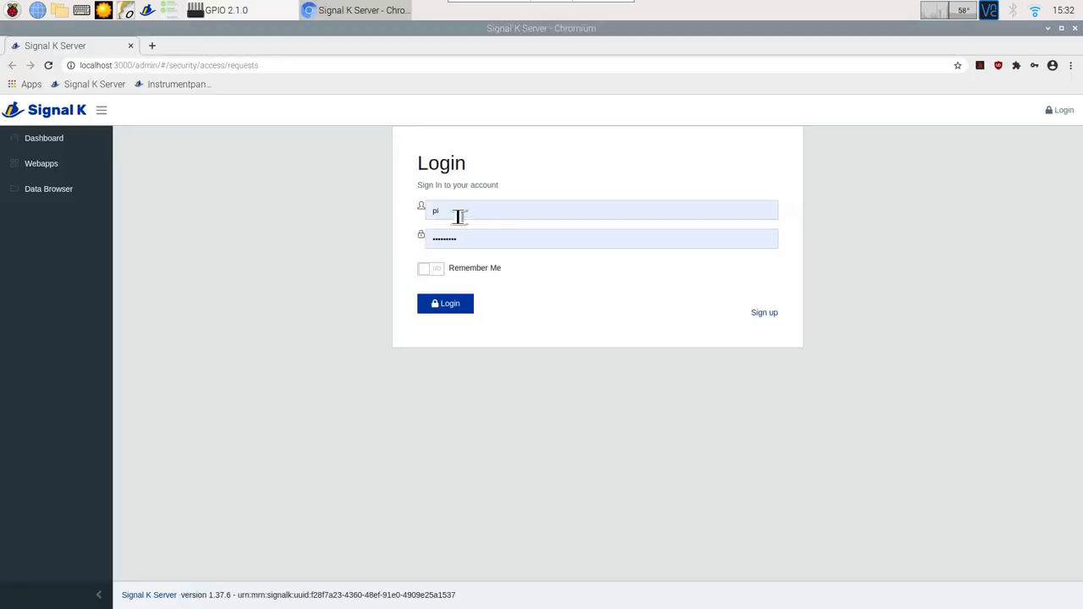
left_click(446, 303)
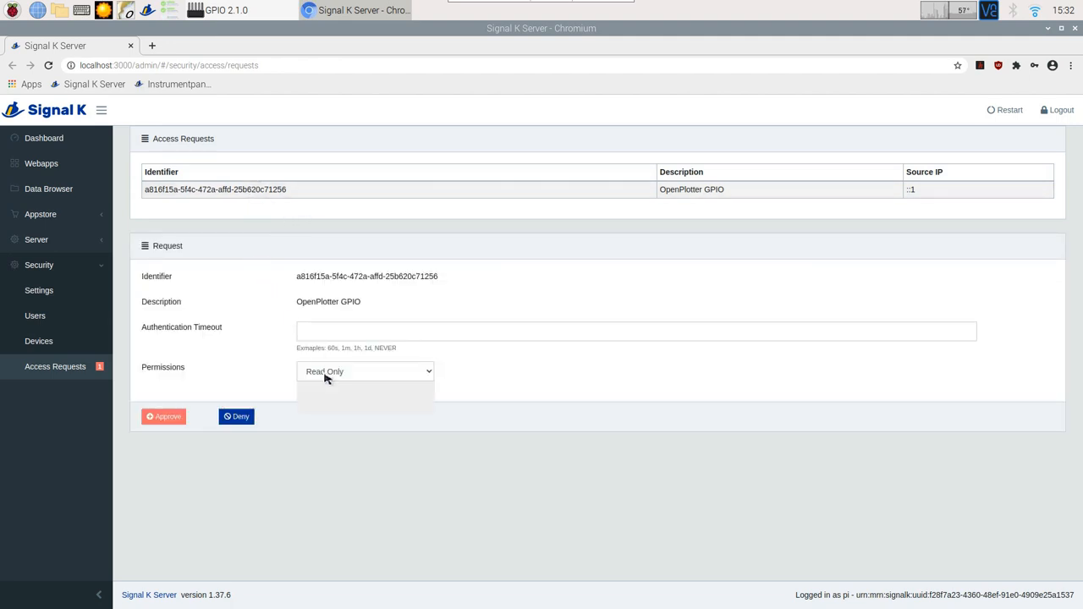
left_click(365, 371)
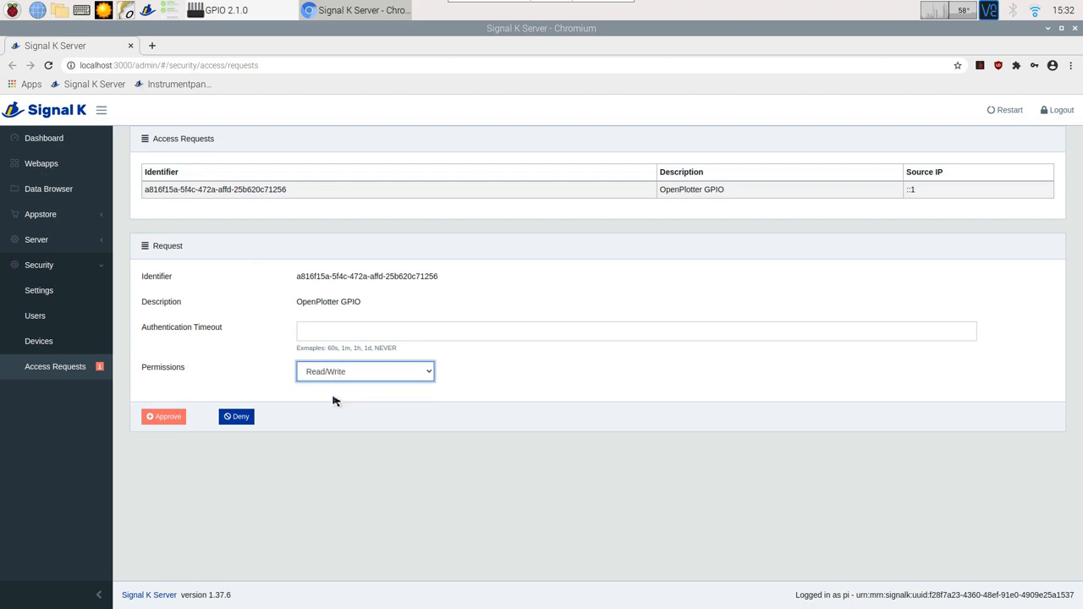
left_click(163, 416)
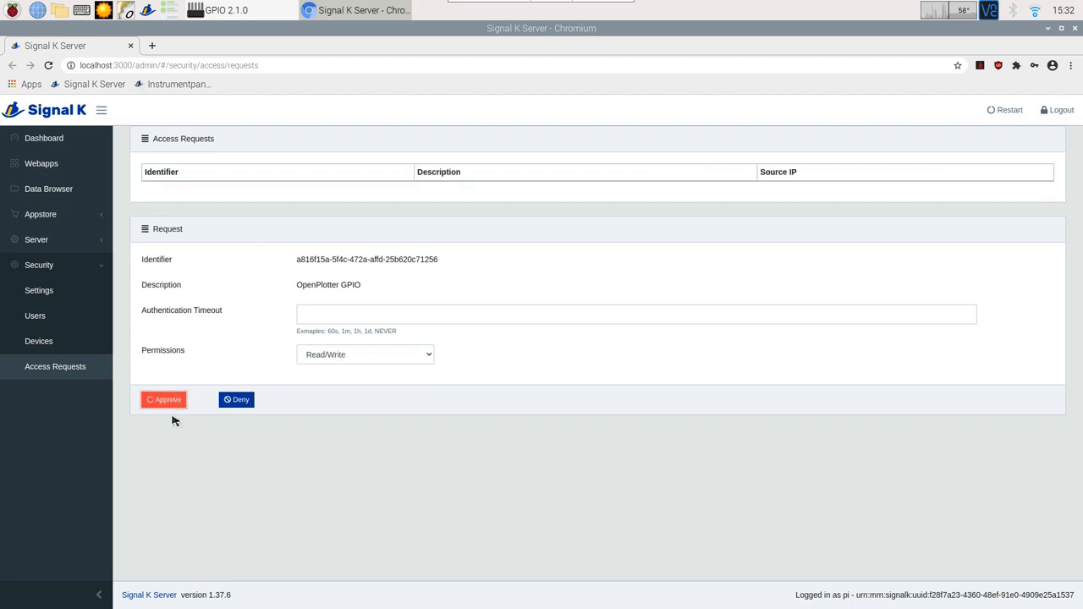
left_click(162, 400)
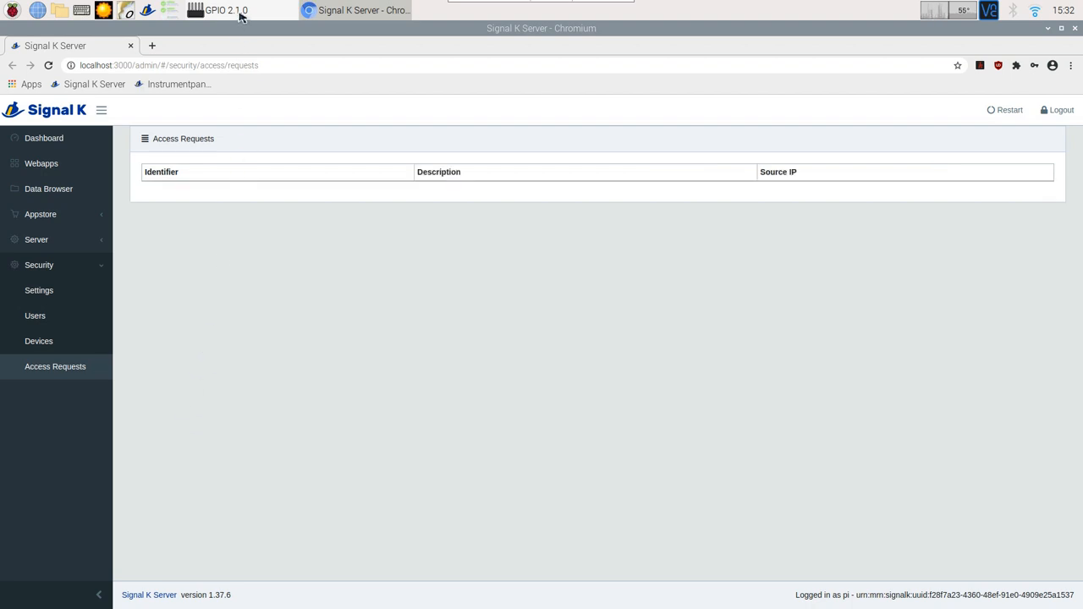
Step: Refresh the GPIO tool to confirm the approval, then return to the Signal K admin
left_click(226, 9)
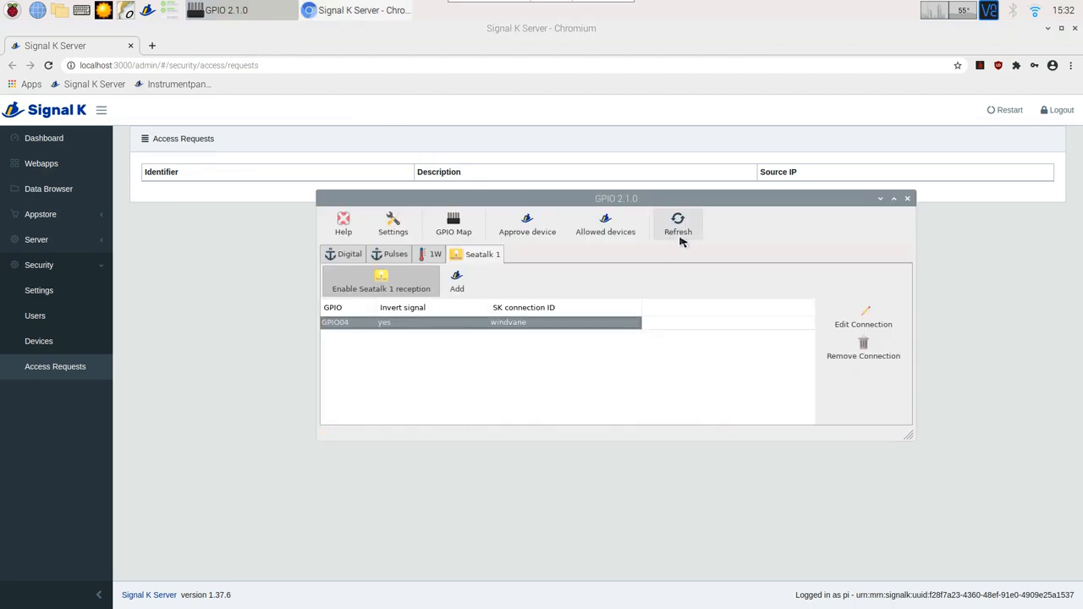
left_click(678, 224)
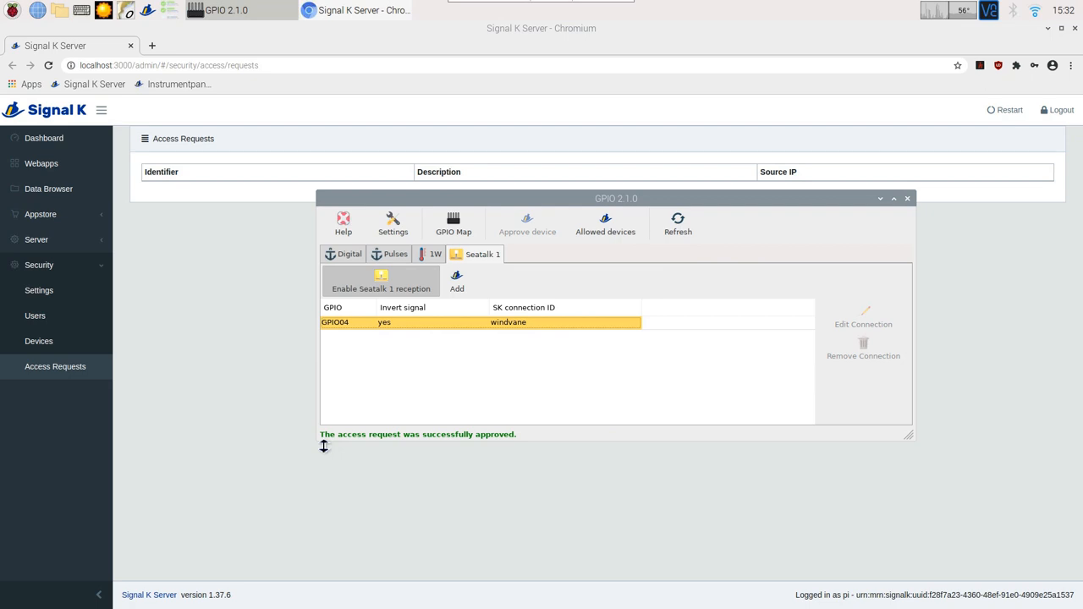
left_click(40, 164)
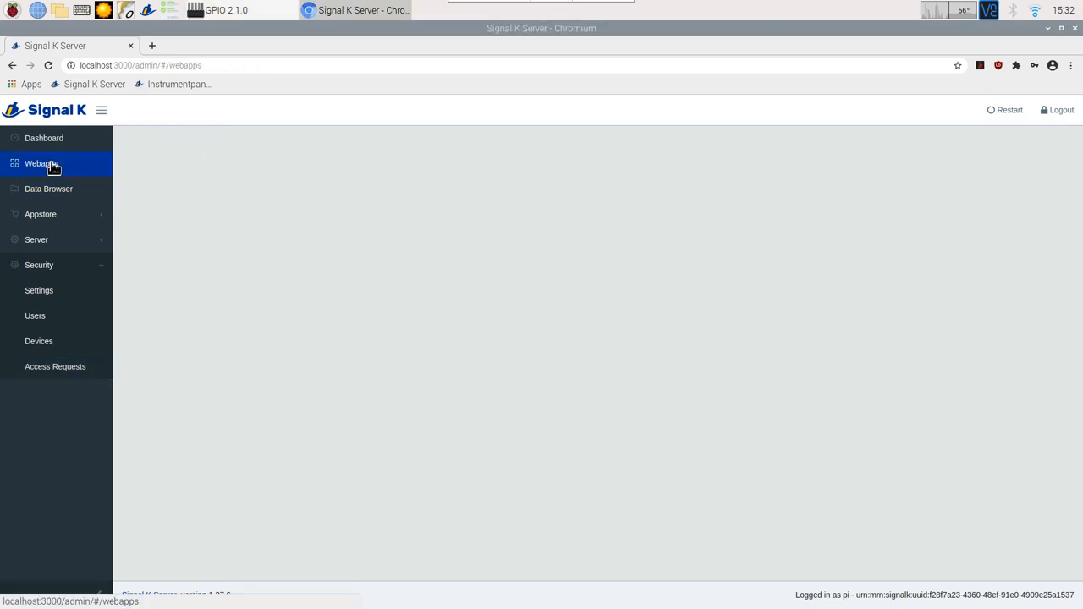
left_click(41, 163)
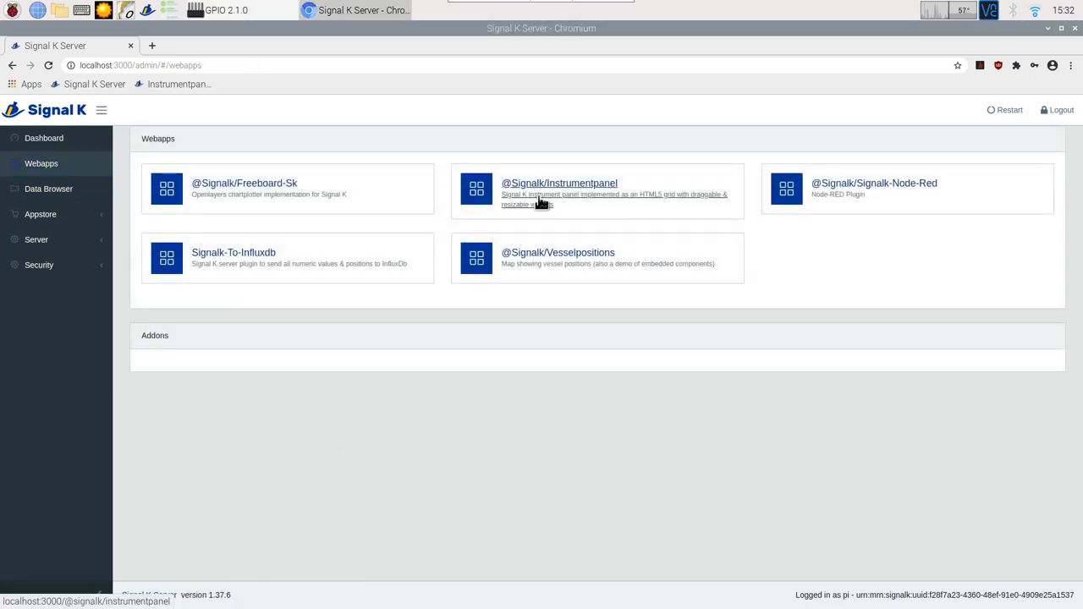
left_click(559, 182)
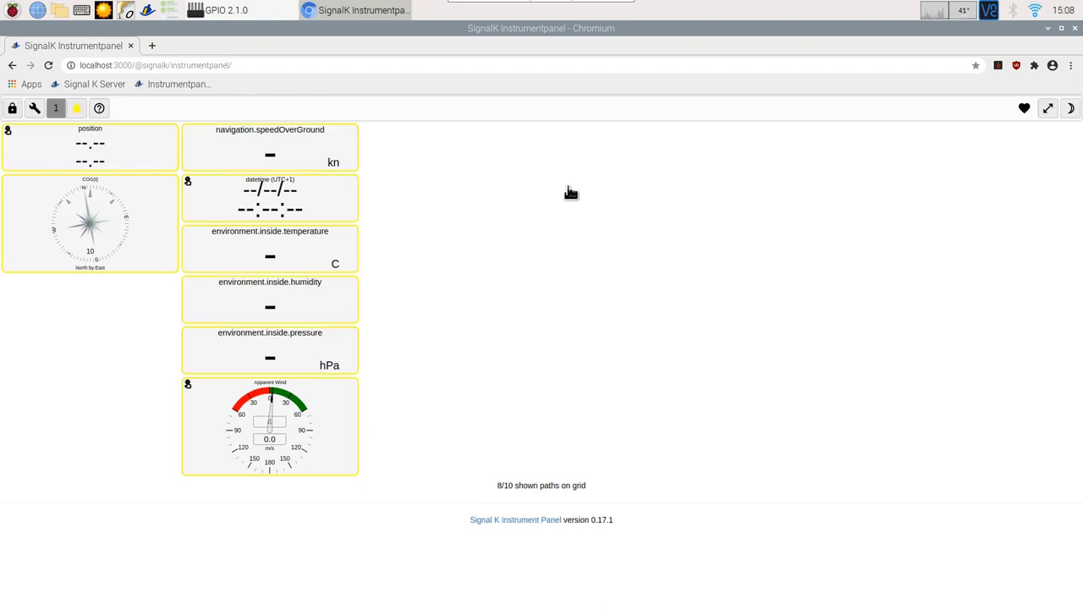
scroll("up", 3)
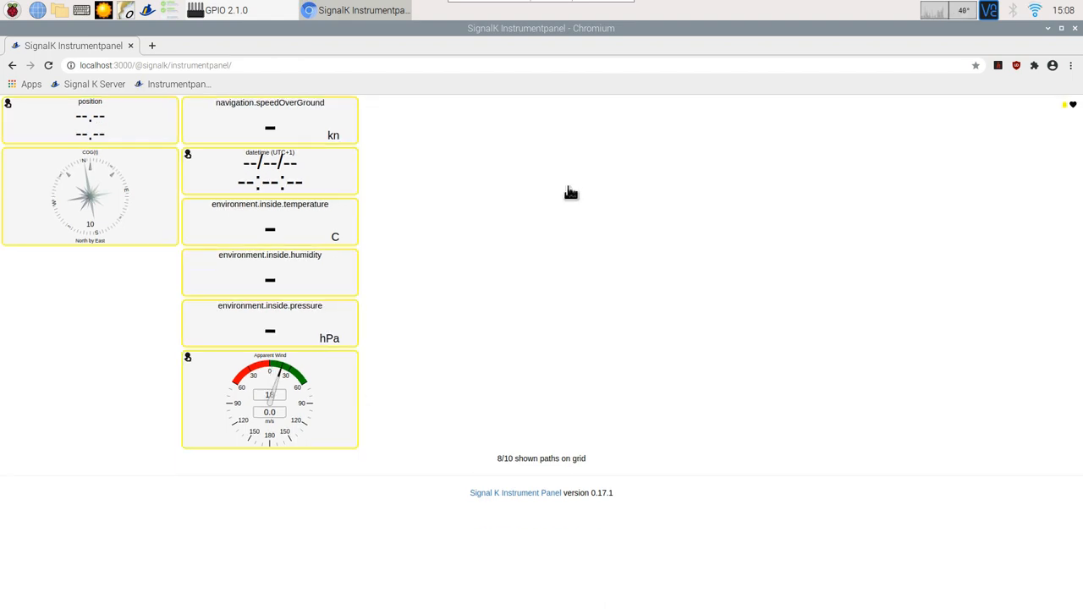